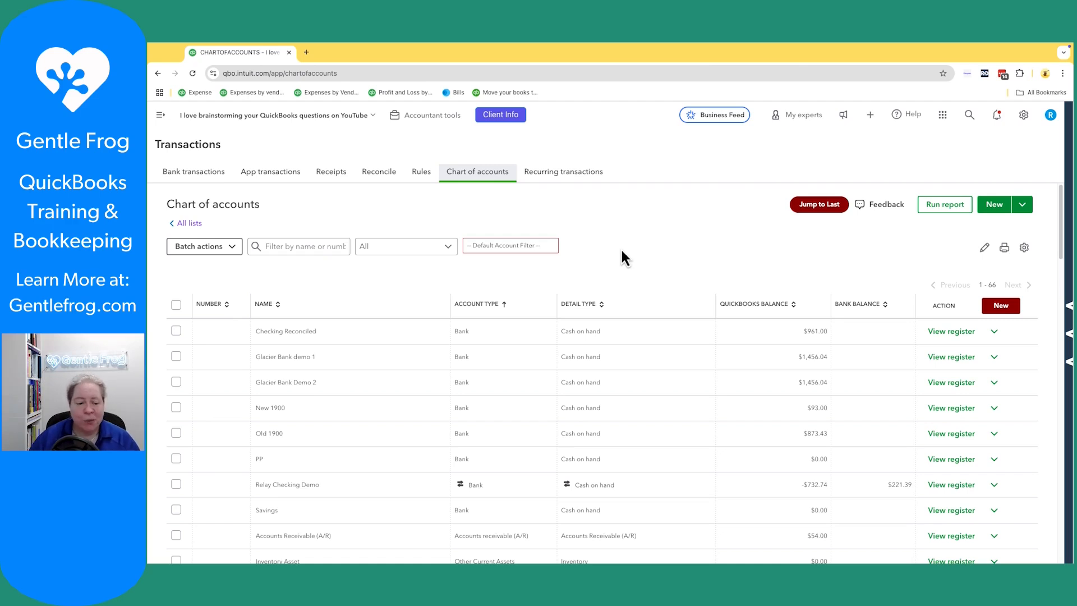
mouse_move(300, 423)
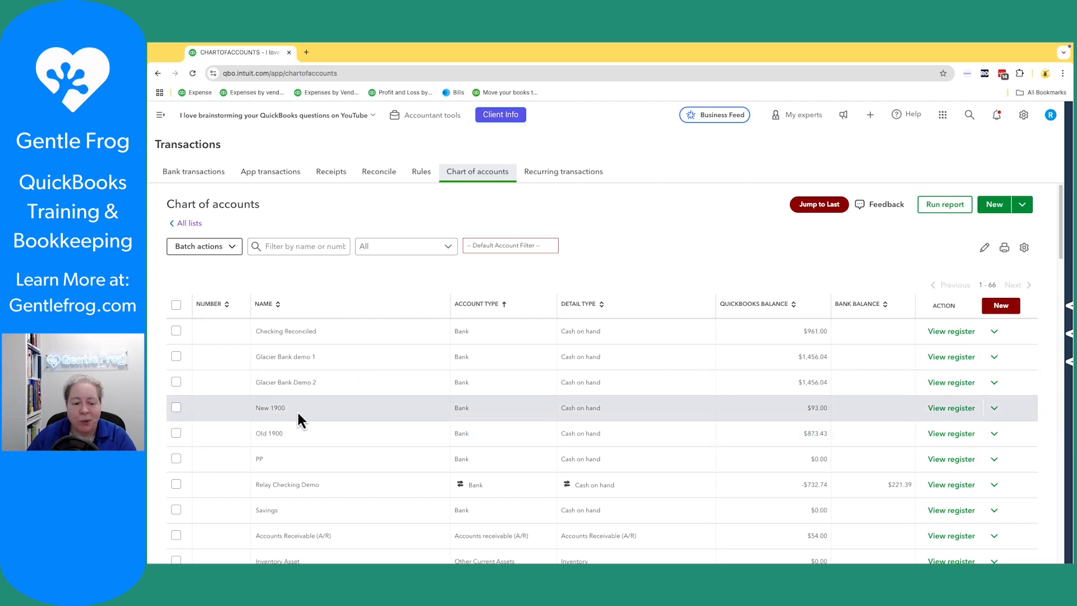
mouse_move(273, 452)
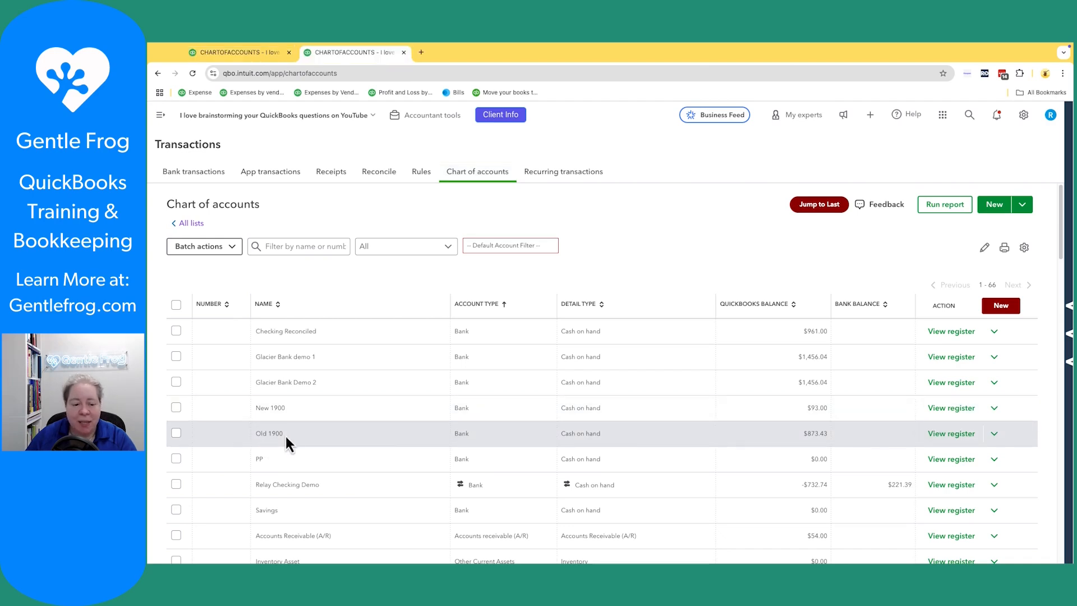
Compare the Old 1900 and New 1900 account registers before merging
double_click(268, 433)
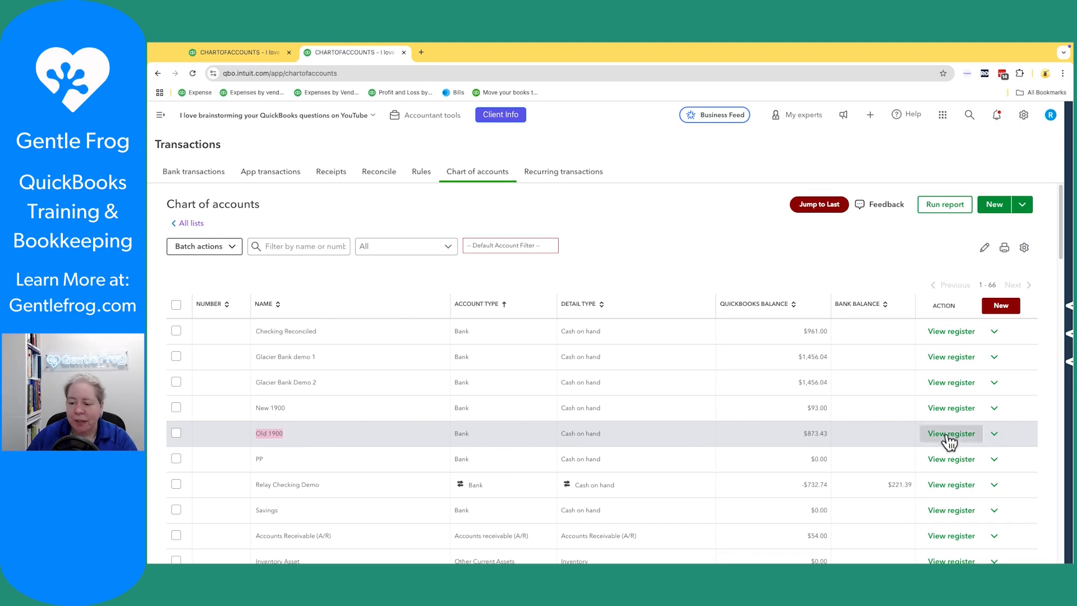
left_click(950, 433)
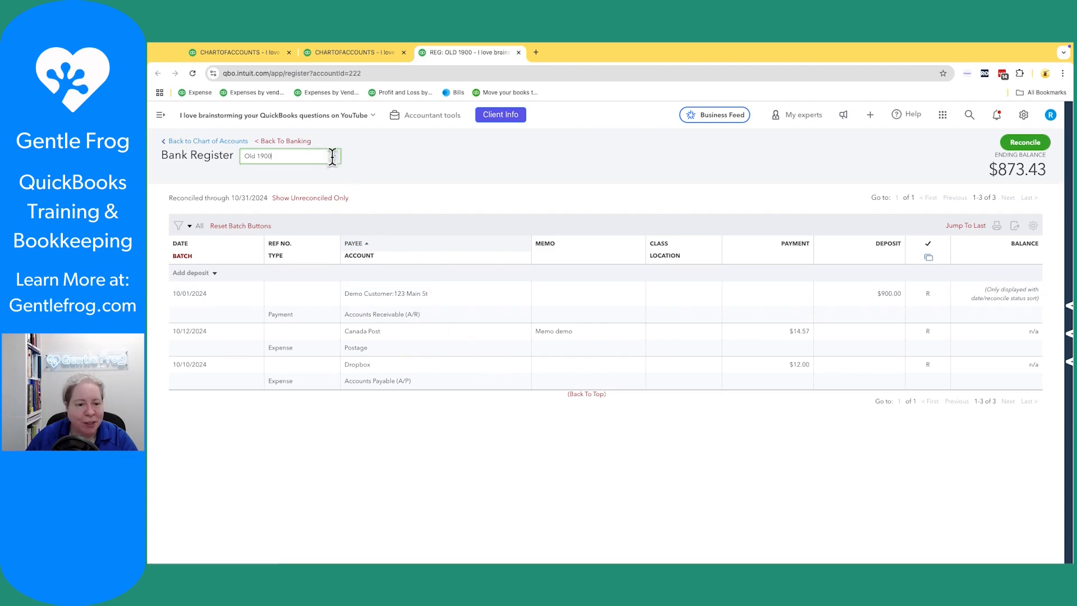
left_click(332, 156)
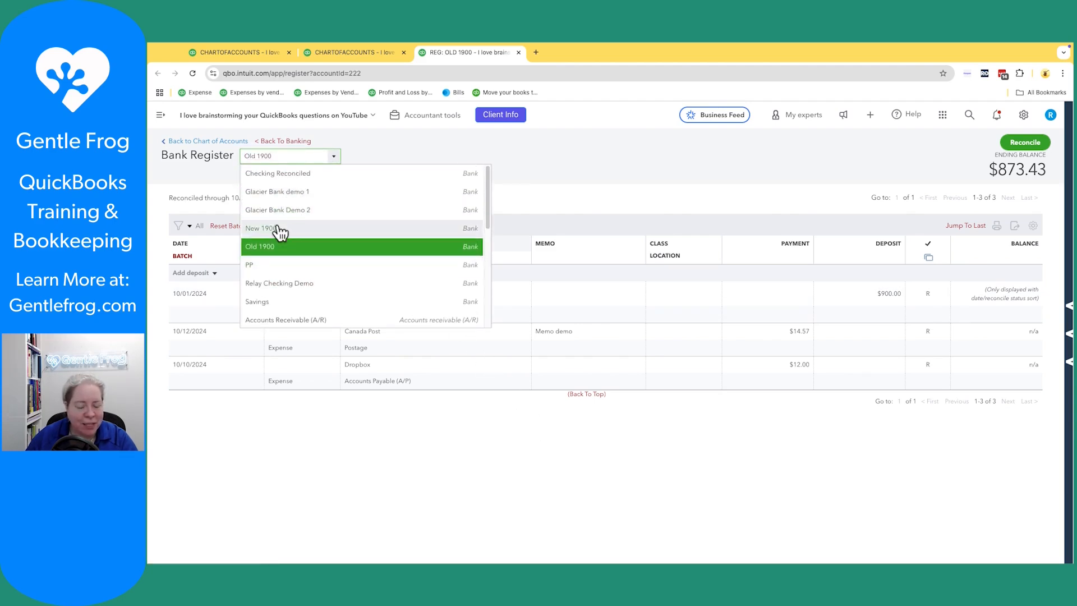
left_click(262, 228)
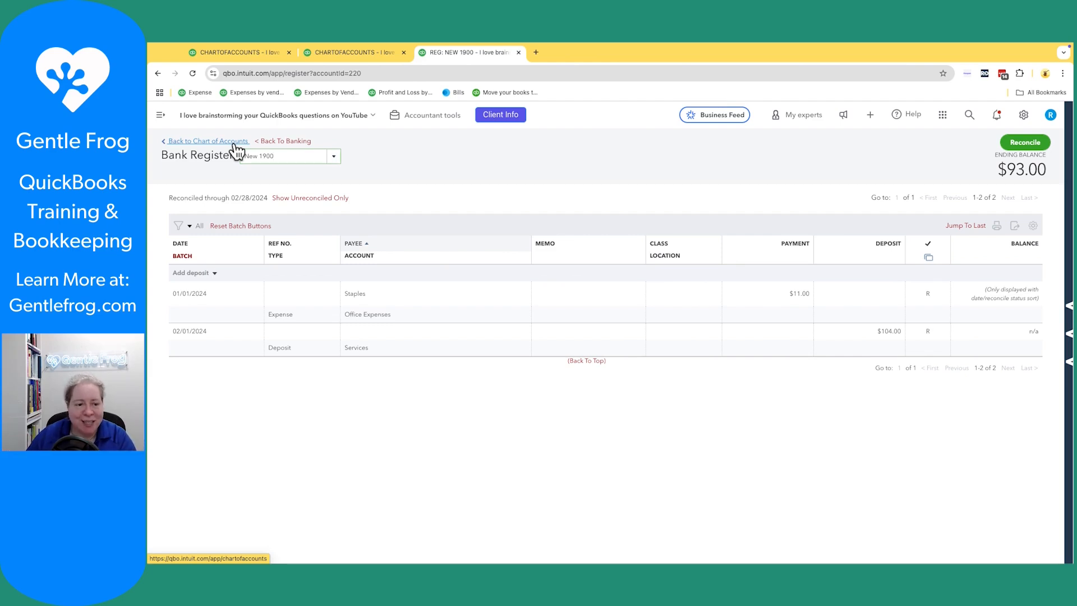
left_click(206, 141)
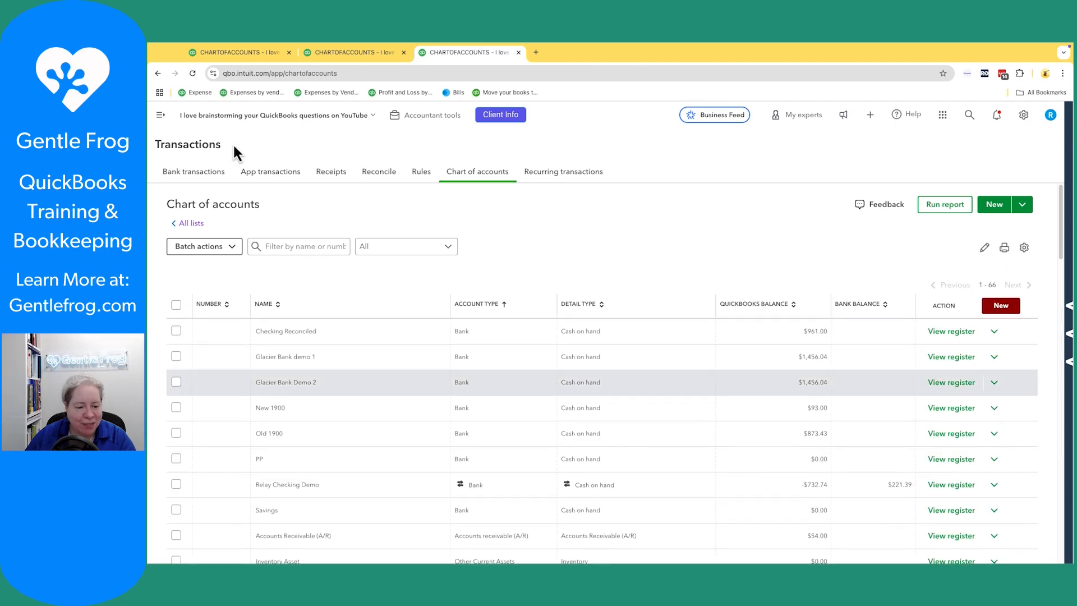
Rename Old 1900 to New1900, then to New 1900, merging the two accounts
left_click(992, 433)
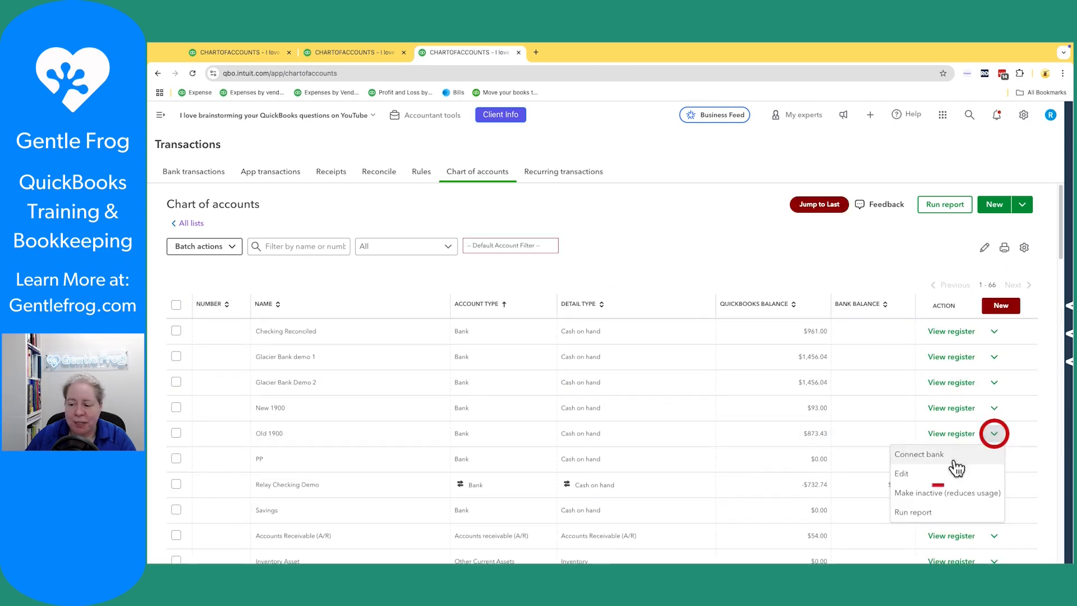
left_click(900, 473)
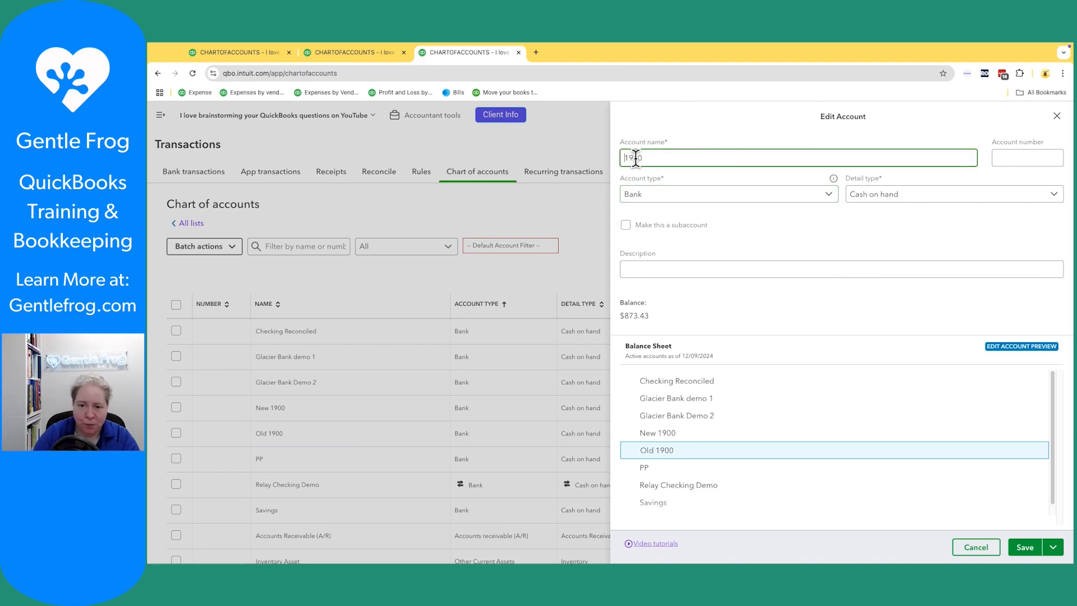
type("New1900")
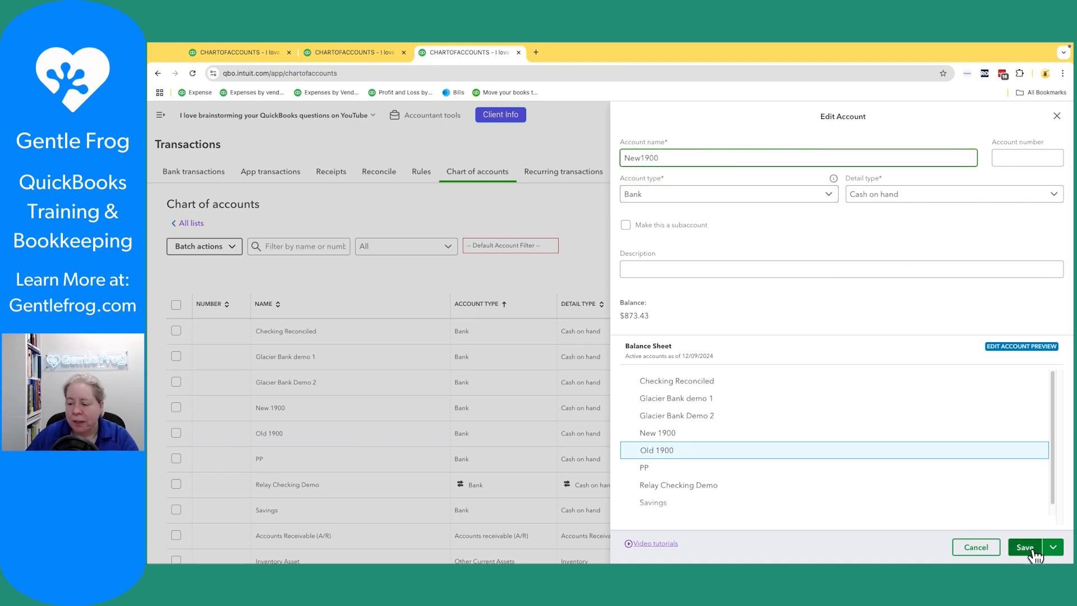
left_click(1027, 546)
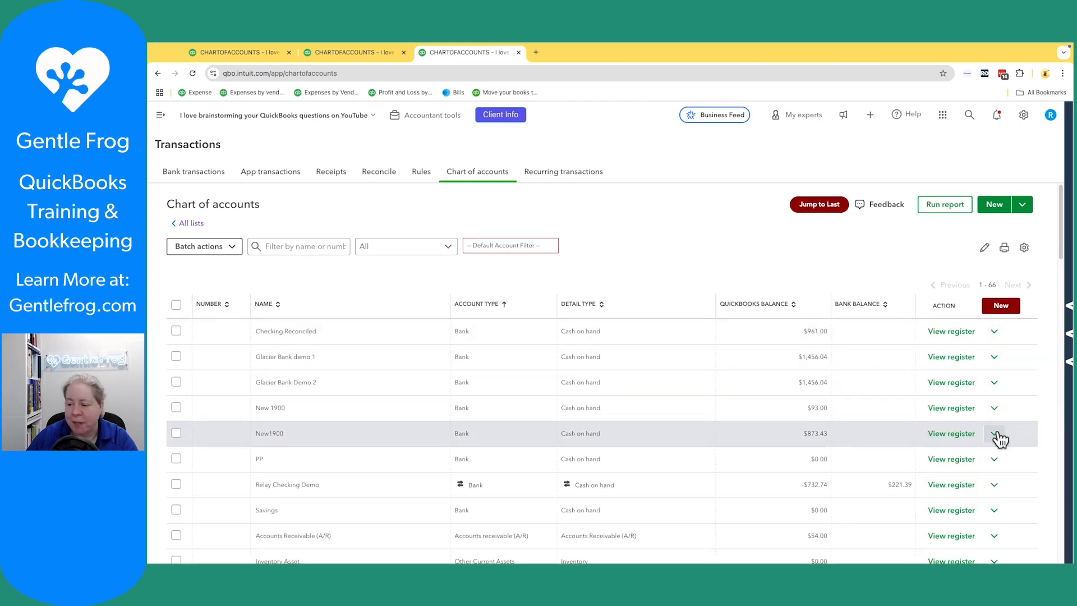
left_click(994, 433)
type("New 1900")
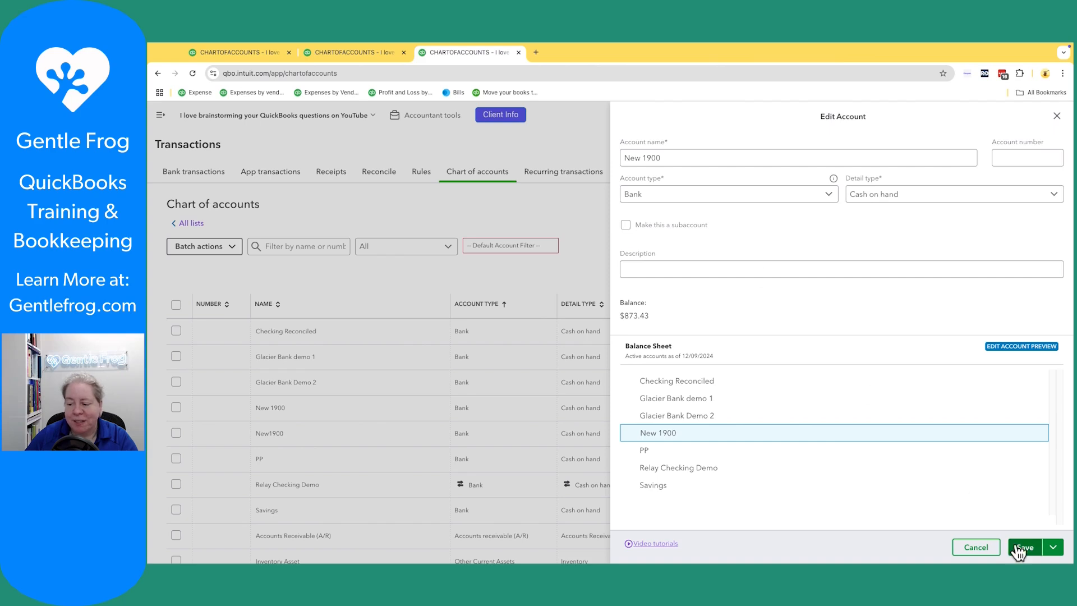
left_click(1027, 547)
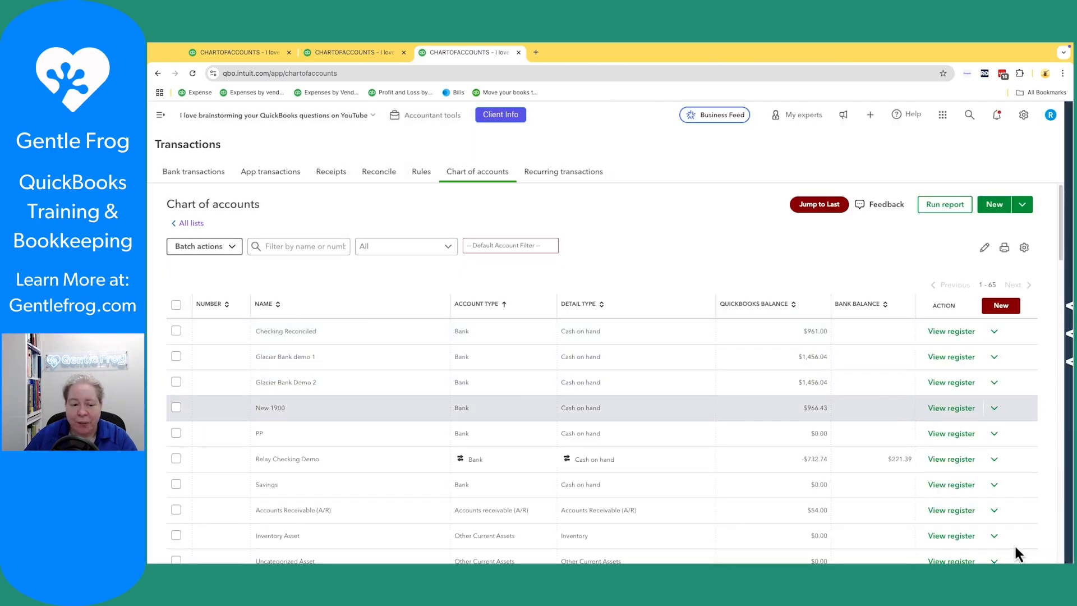
Open the merged New 1900 register and inspect the $900.00 Demo Customer deposit
left_click(950, 408)
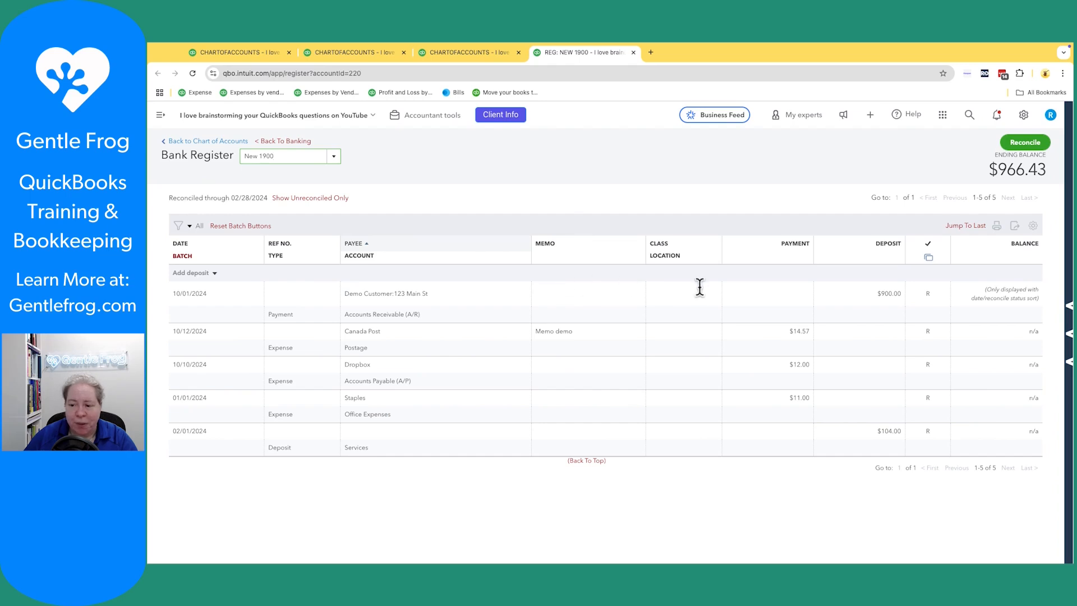
left_click(889, 296)
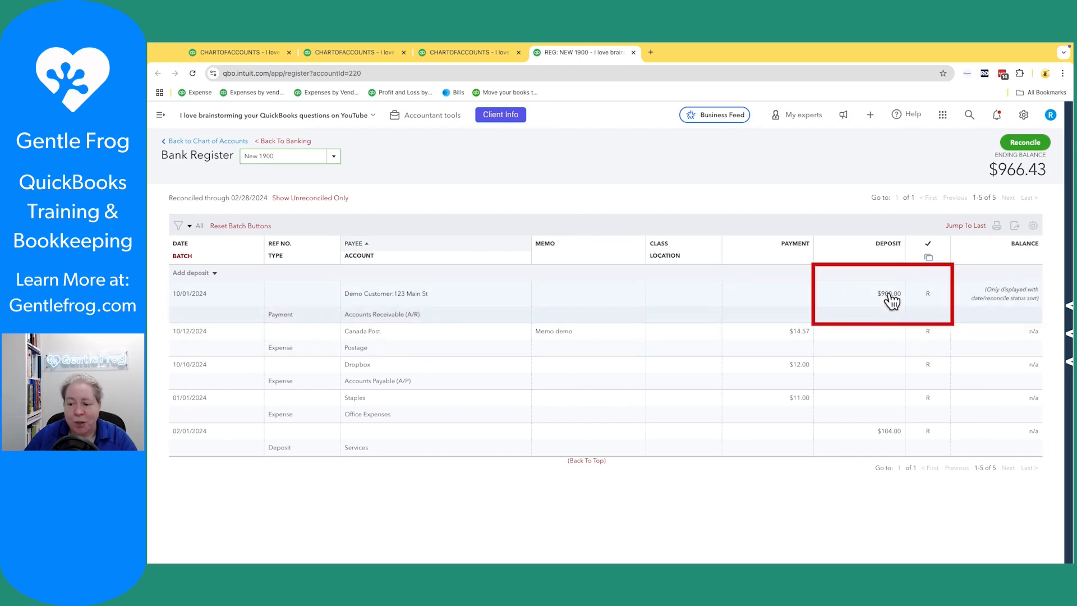
mouse_move(913, 351)
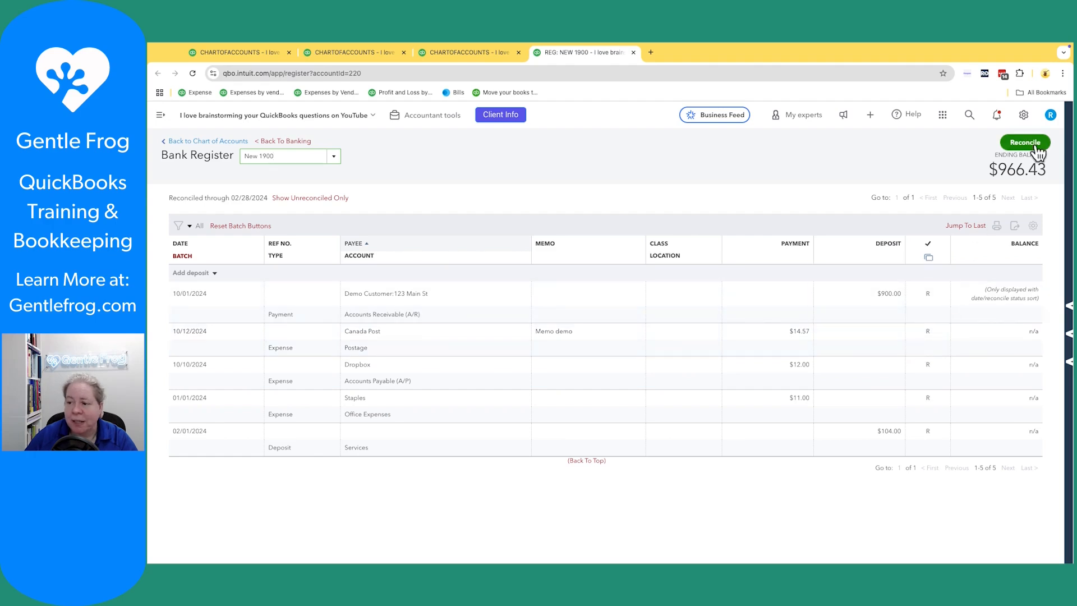
Start reconciling New 1900 and get help with the $873.43 beginning balance difference
left_click(1024, 142)
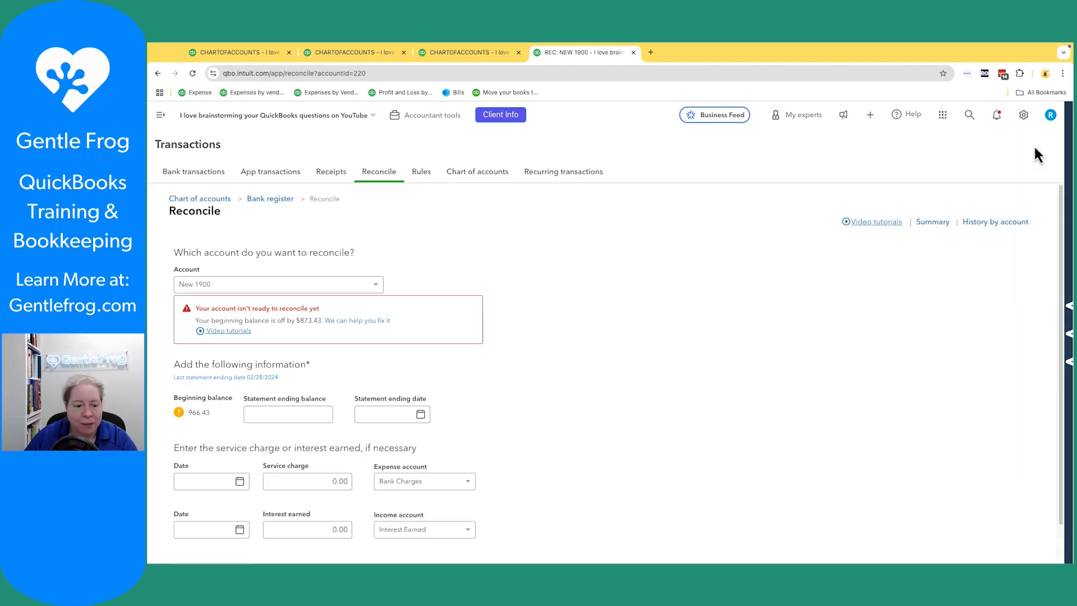
mouse_move(347, 380)
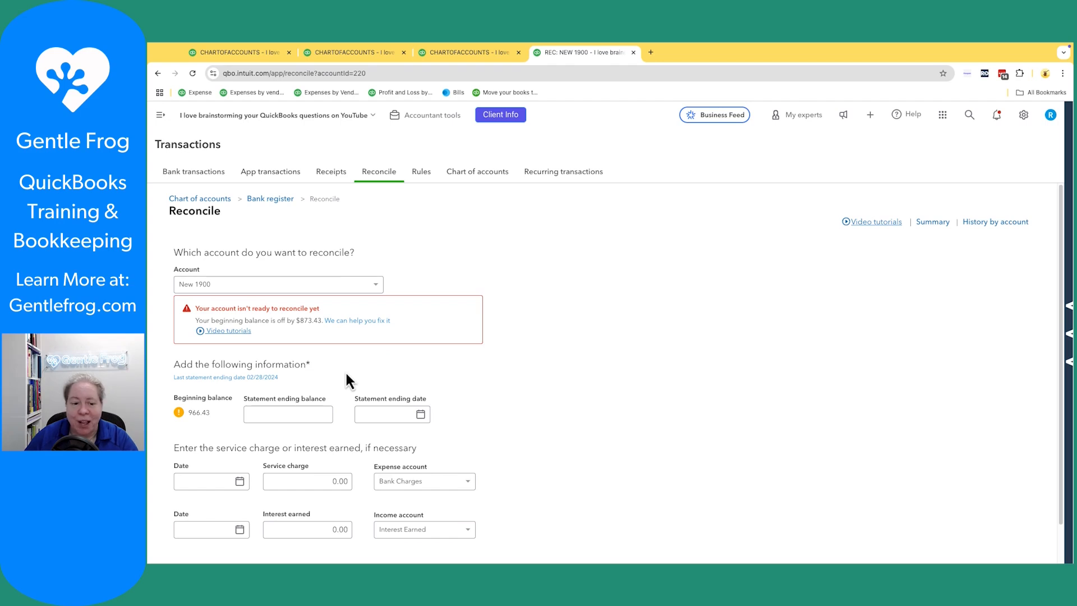
left_click(356, 320)
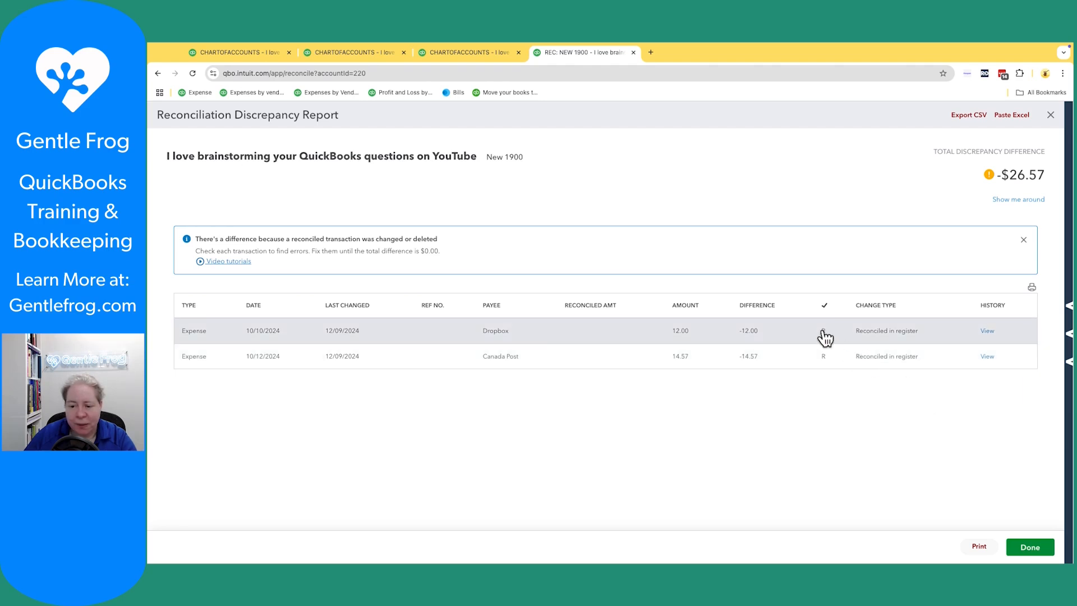
Uncheck R on the Dropbox and Canada Post expenses, save each, and close the report
left_click(823, 330)
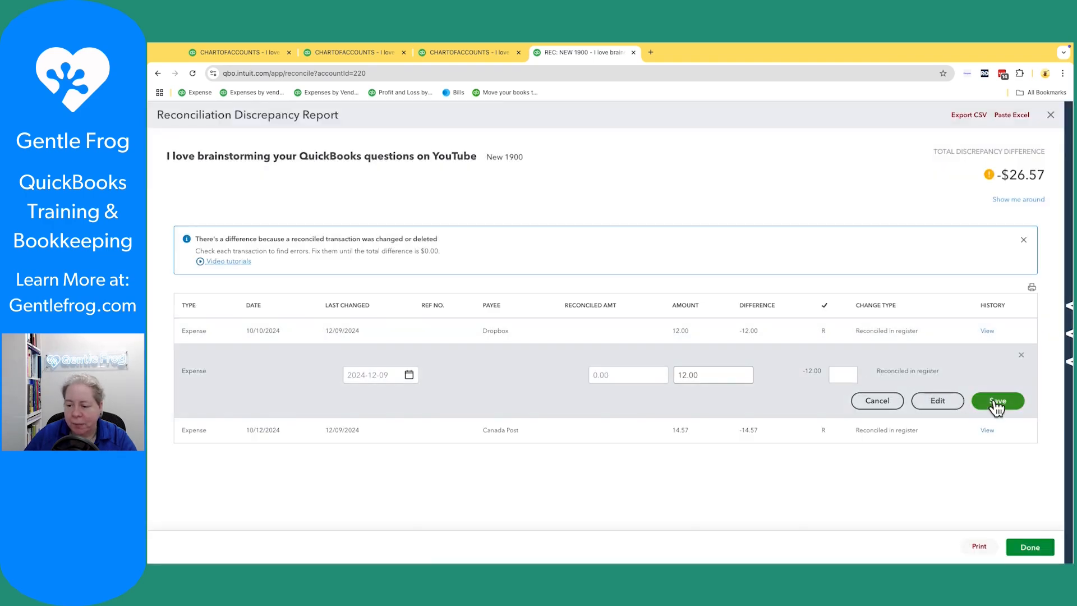
left_click(997, 400)
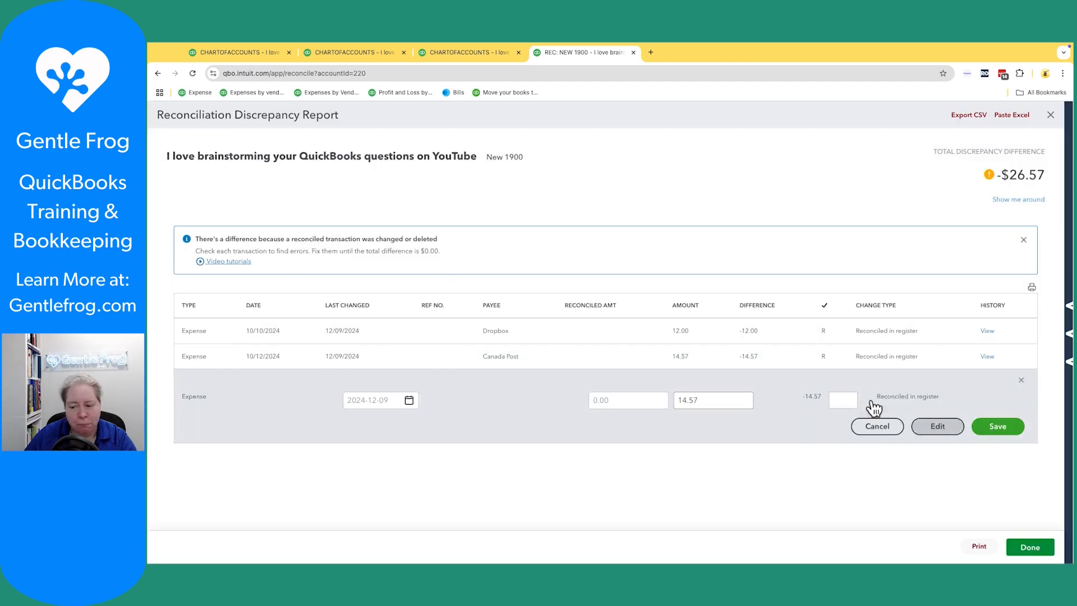
left_click(997, 426)
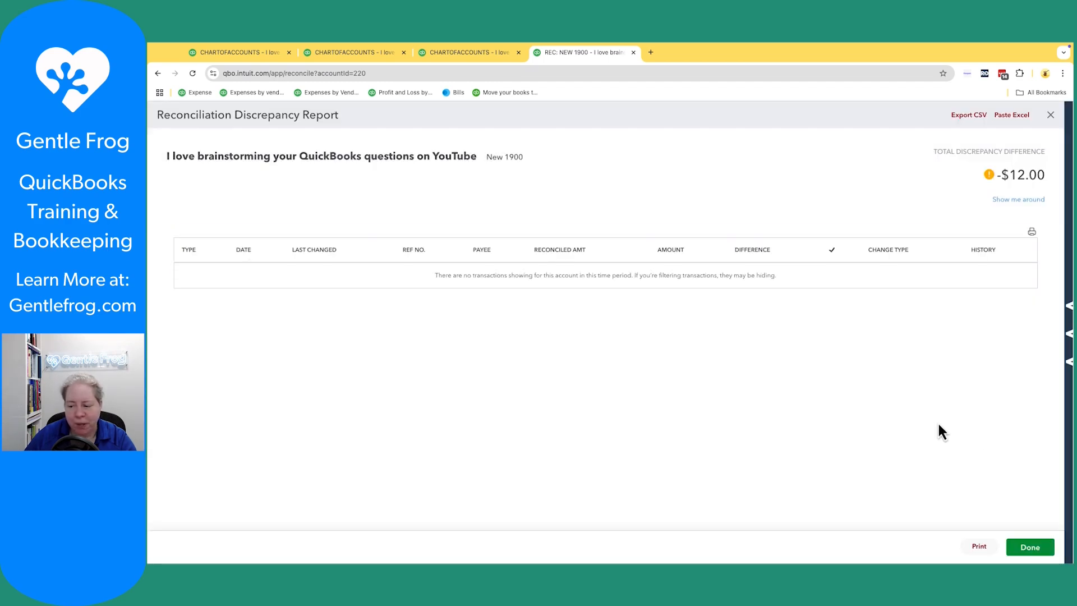
left_click(1049, 115)
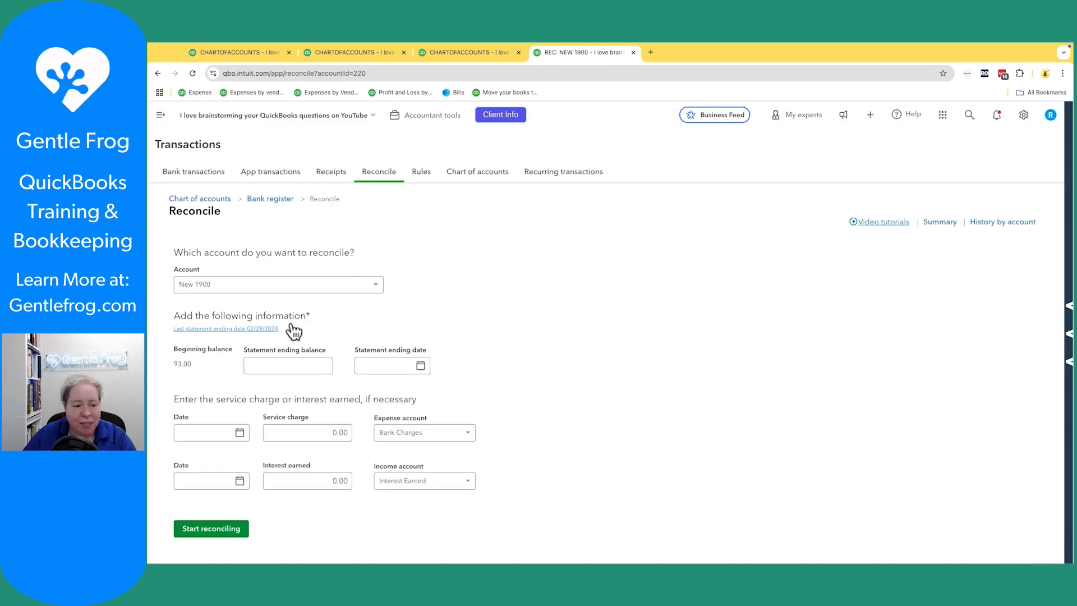
Review the 02/28/2024 reconciliation history for New 1900, then reopen its register
left_click(226, 329)
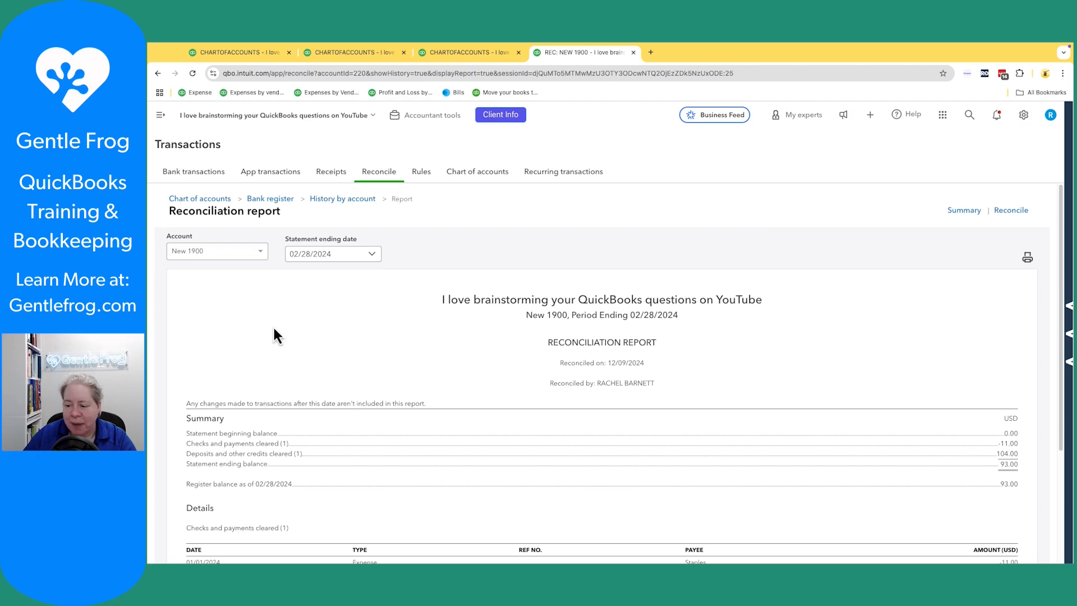
left_click(342, 198)
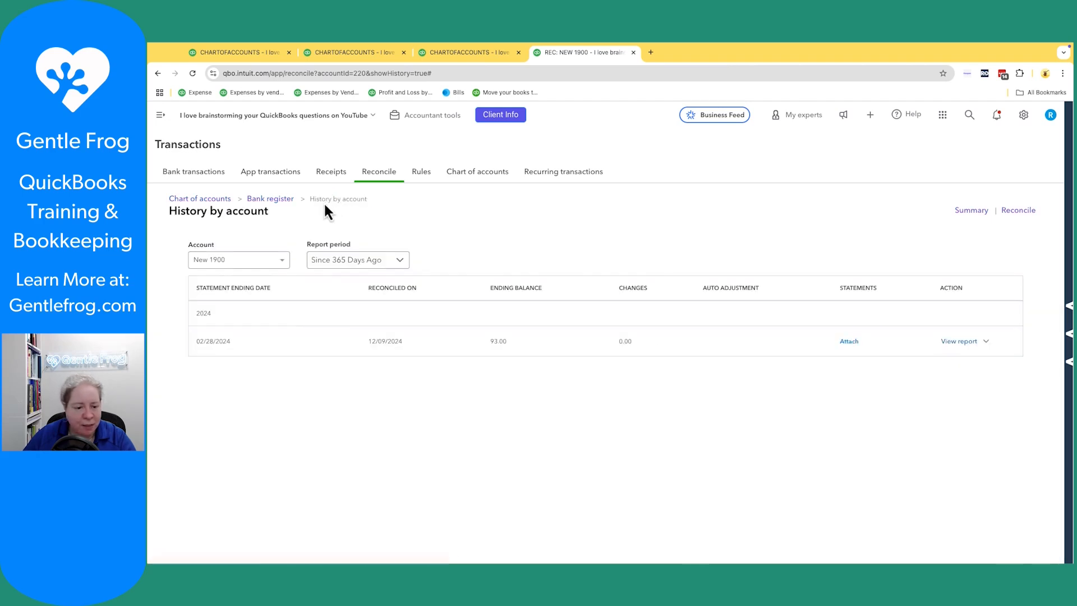
left_click(269, 198)
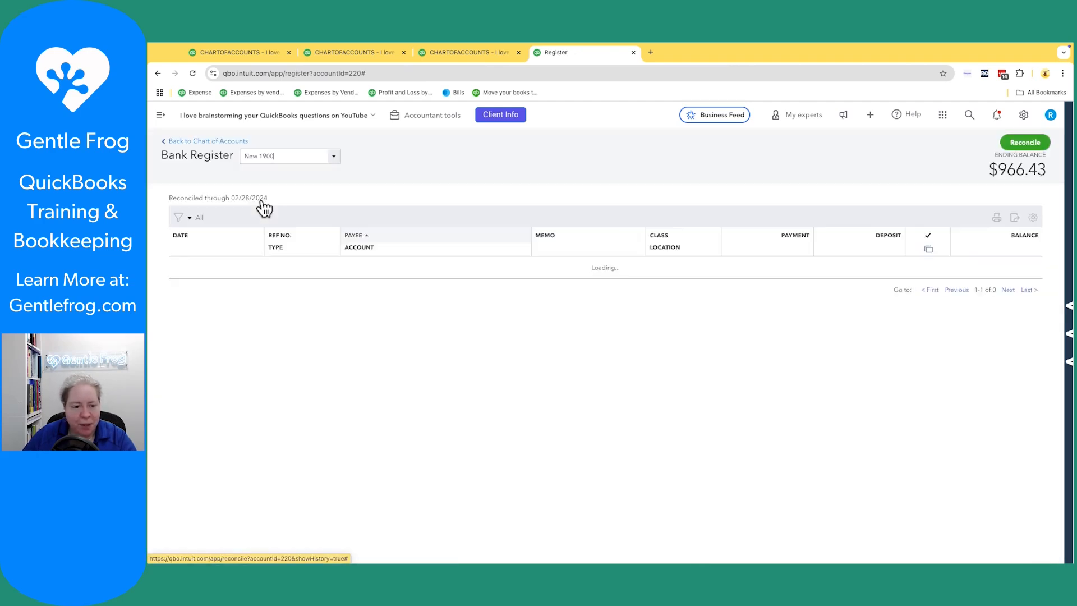
left_click(1024, 141)
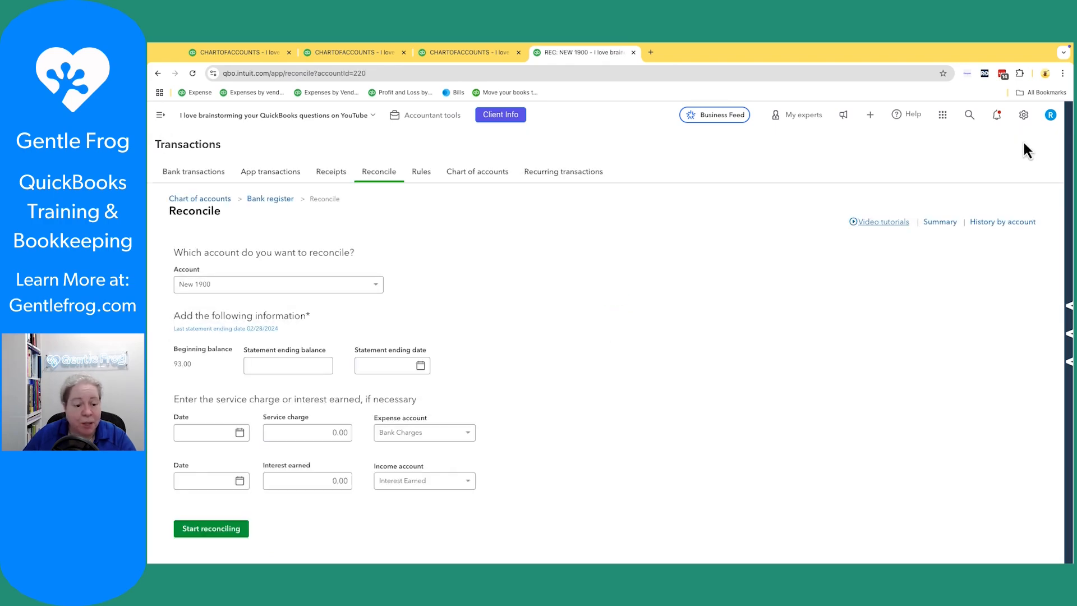
left_click(271, 198)
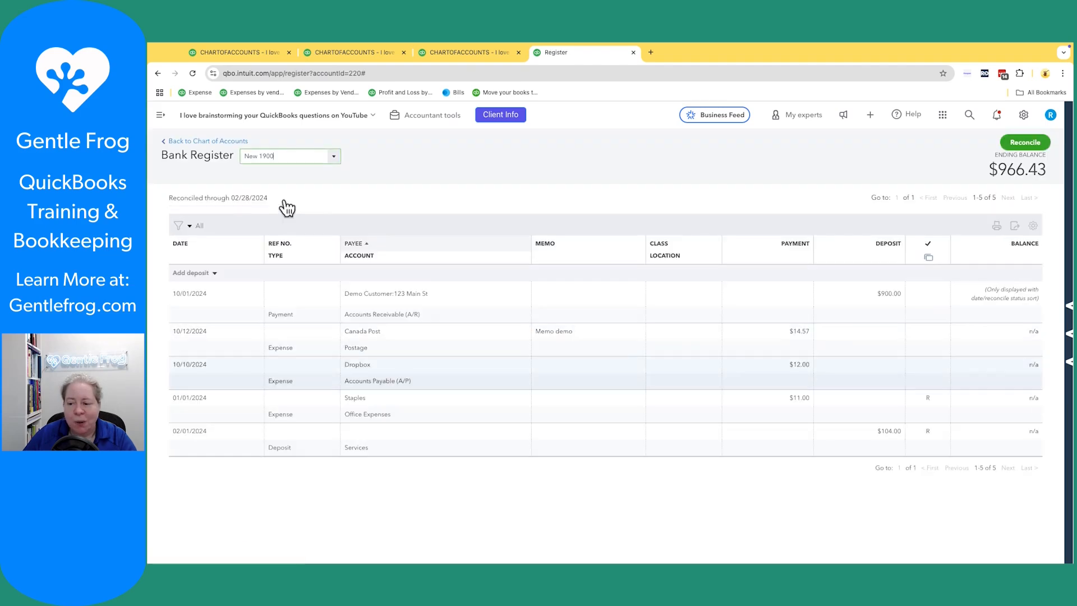